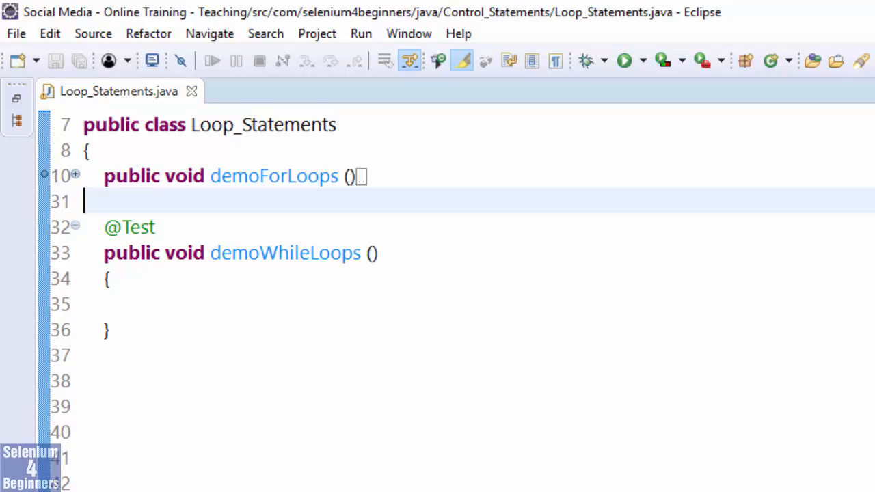
# Add println statements "Start While Loop" and "Stop While Loop \n" in demoWhileLoops via the sysout template.
pyautogui.click(116, 303)
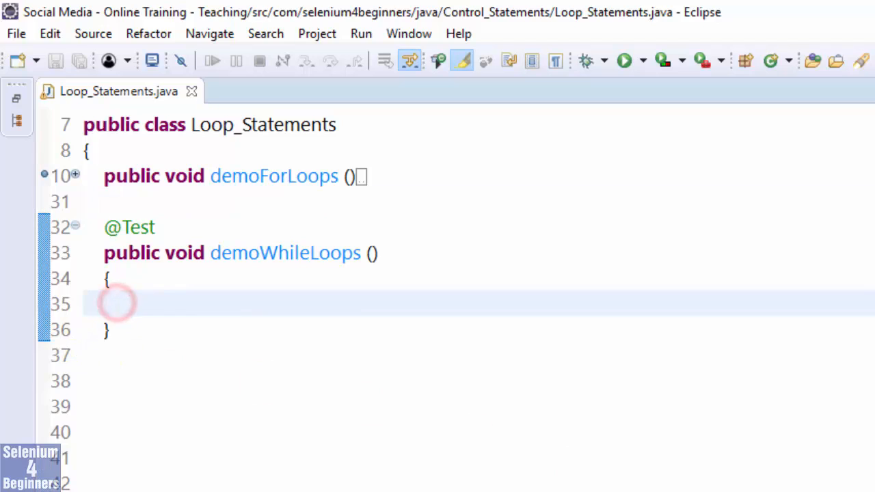
pyautogui.write('sysou')
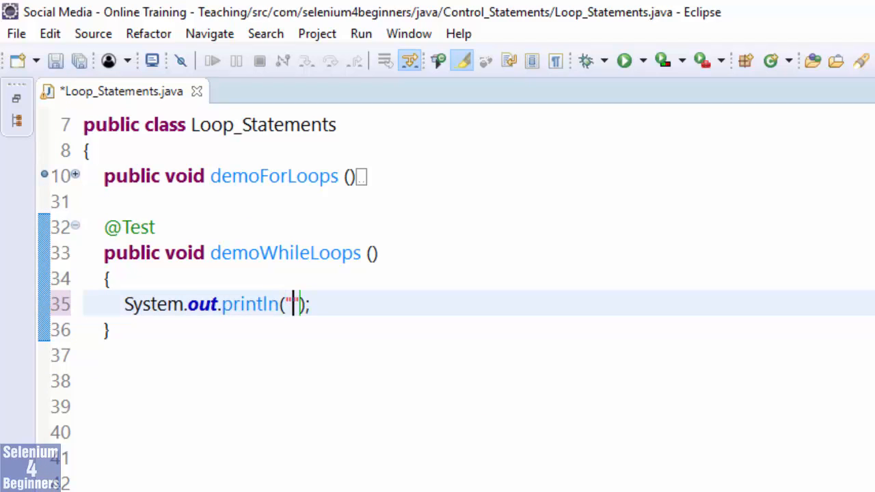
pyautogui.write('Start While')
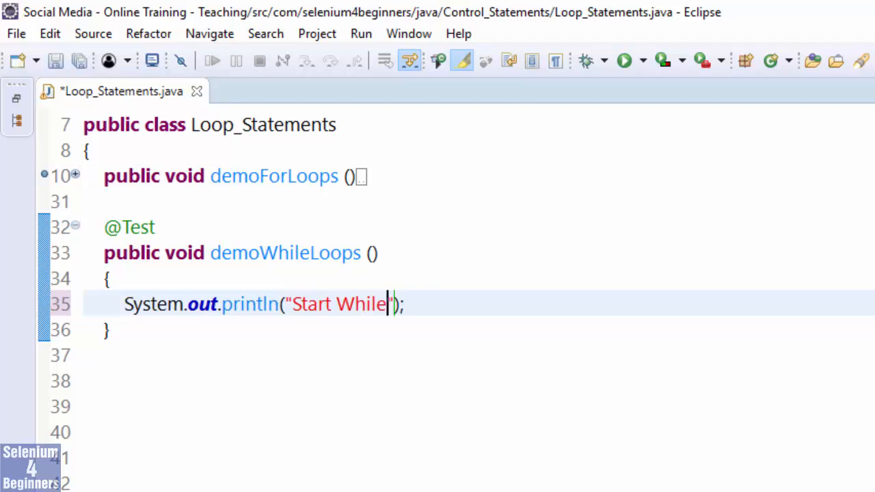
pyautogui.write('Loop')
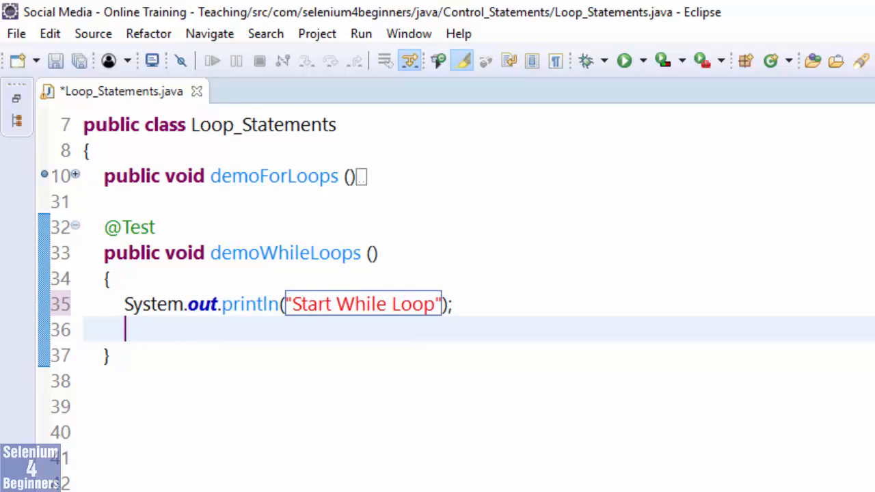
pyautogui.write('sys')
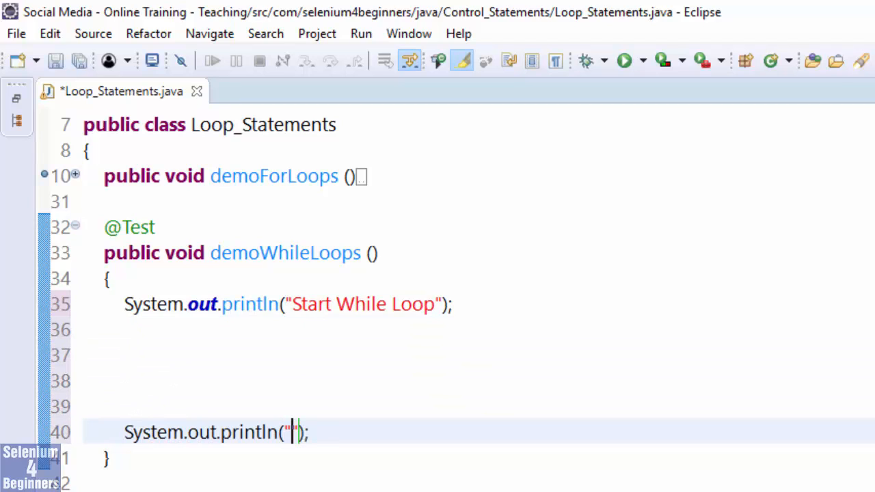
pyautogui.write('Stop While Loop \\n')
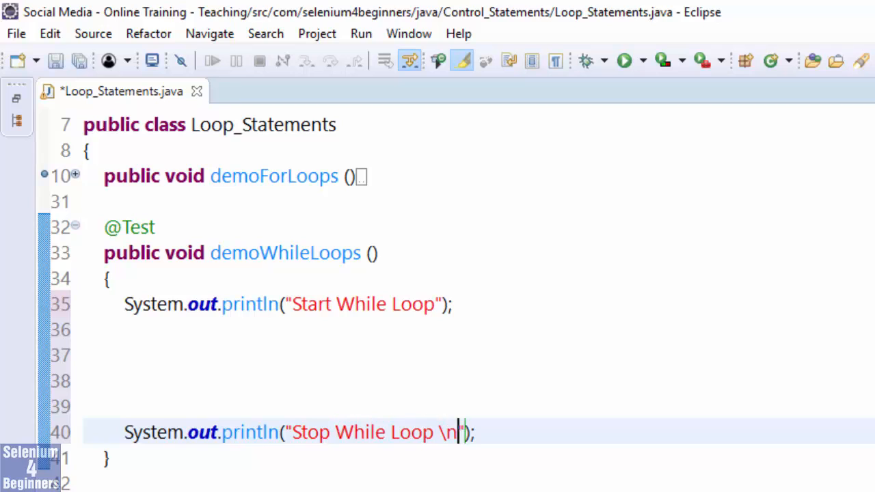
# Begin an int counter declaration on the blank line between the two prints.
pyautogui.click(126, 354)
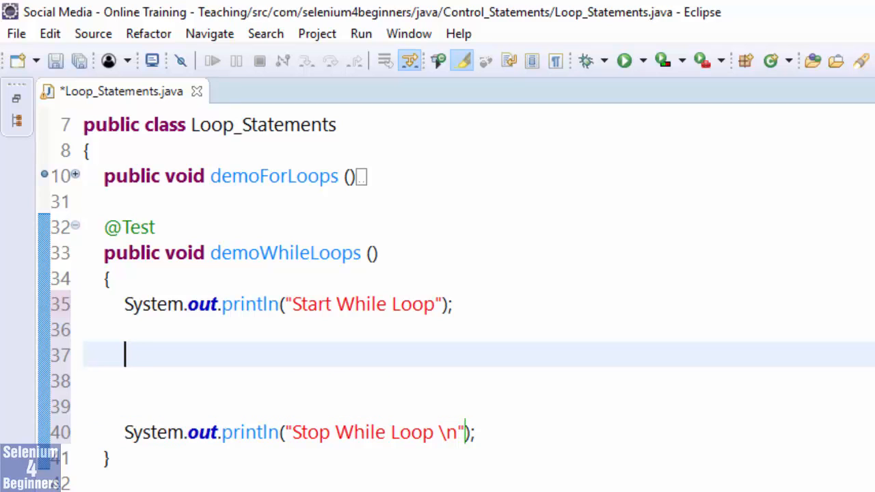
pyautogui.write('int counter')
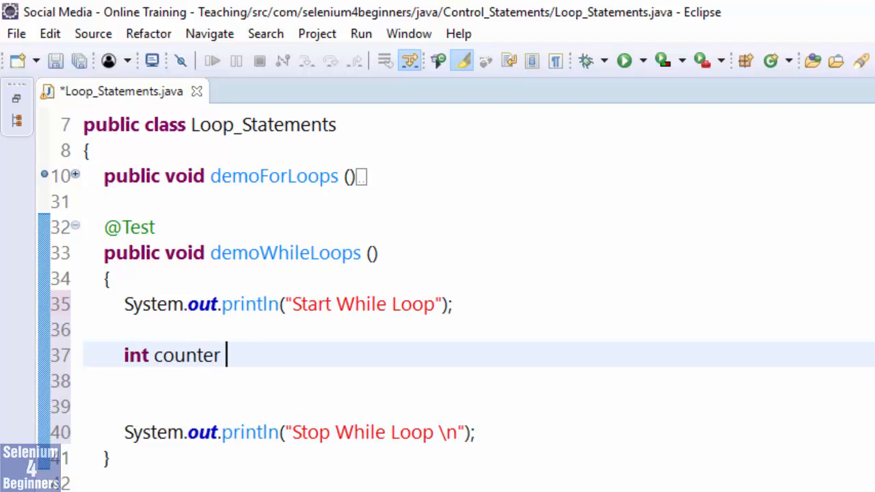
# Initialise counter to 0 and insert a while-loop template via code completion.
pyautogui.write('= 0;')
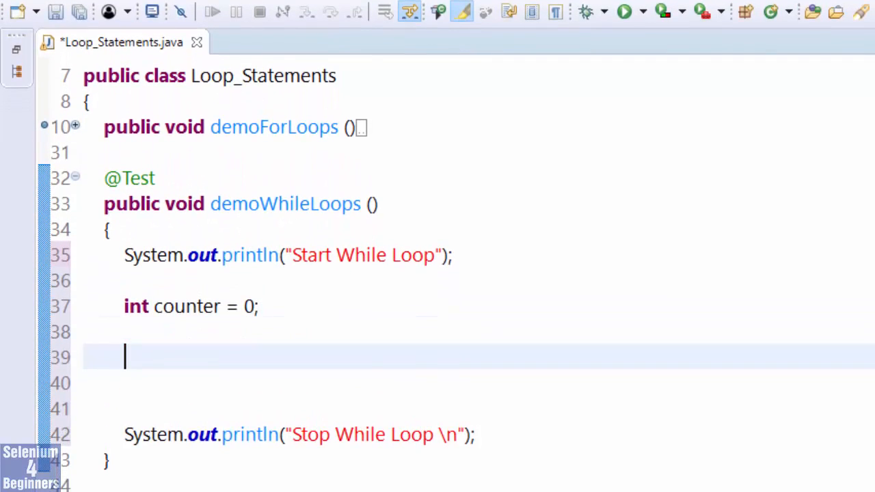
pyautogui.write('whil')
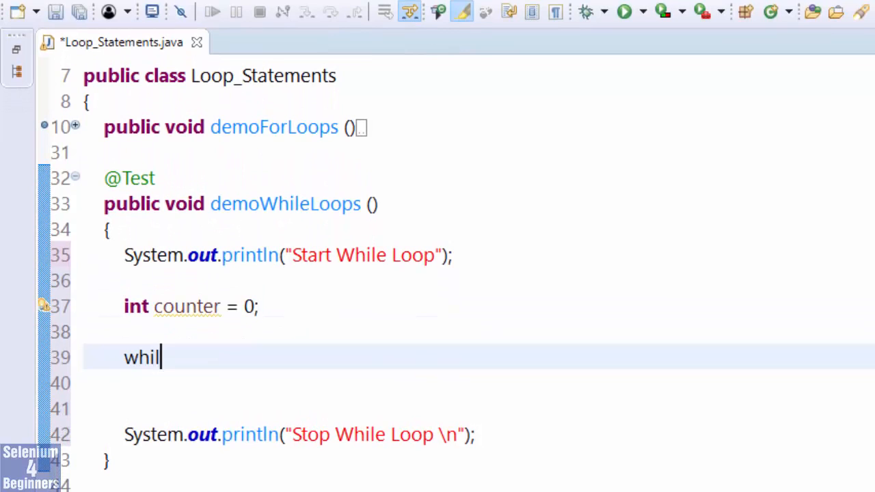
pyautogui.write('e')
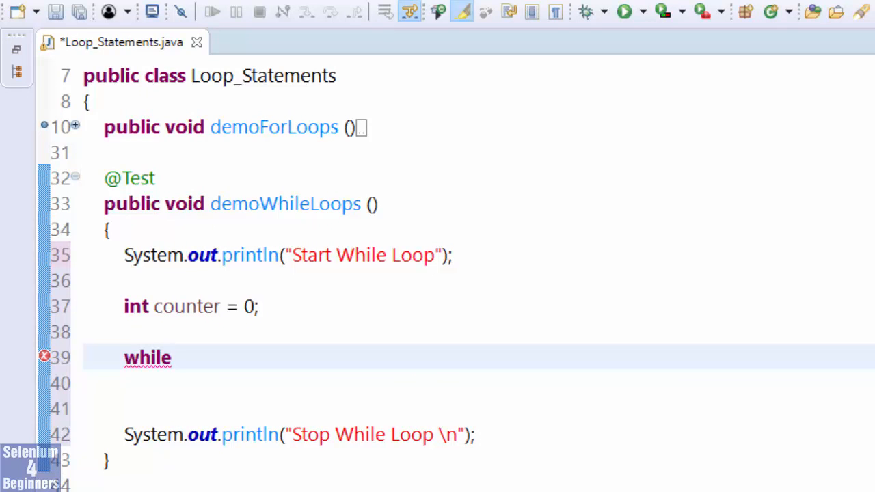
pyautogui.click(172, 358)
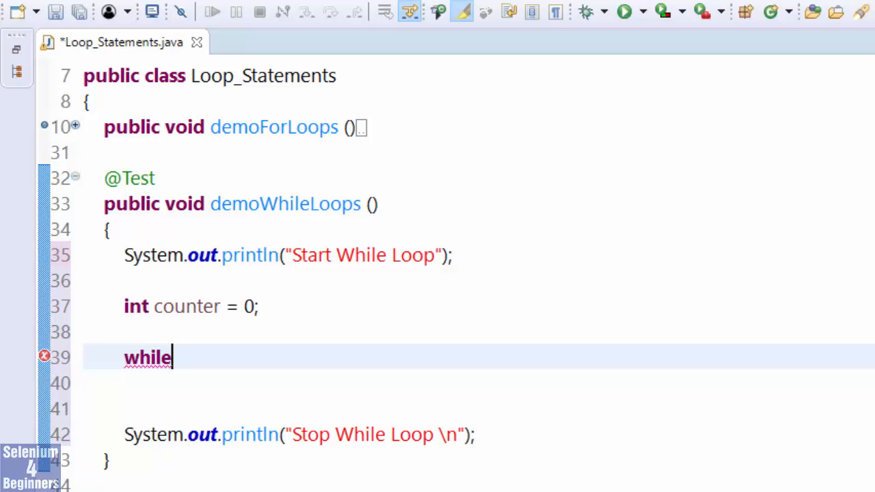
pyautogui.press('ctrl+space')
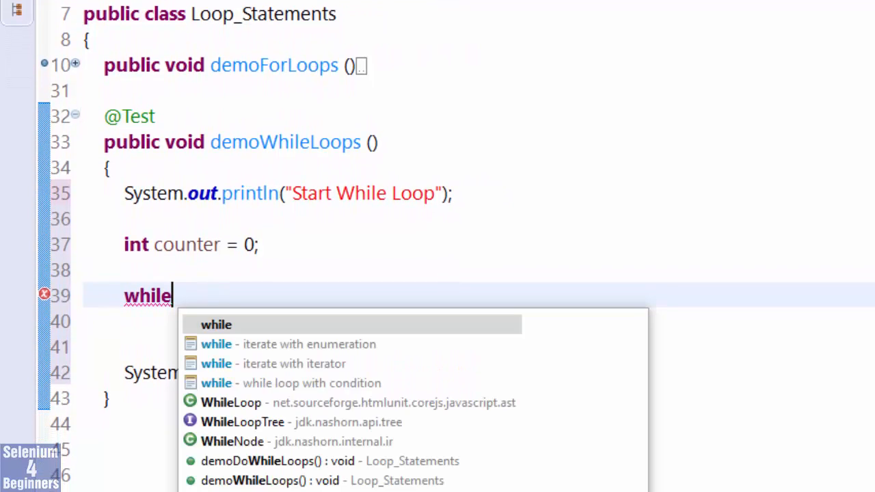
pyautogui.moveTo(290, 382)
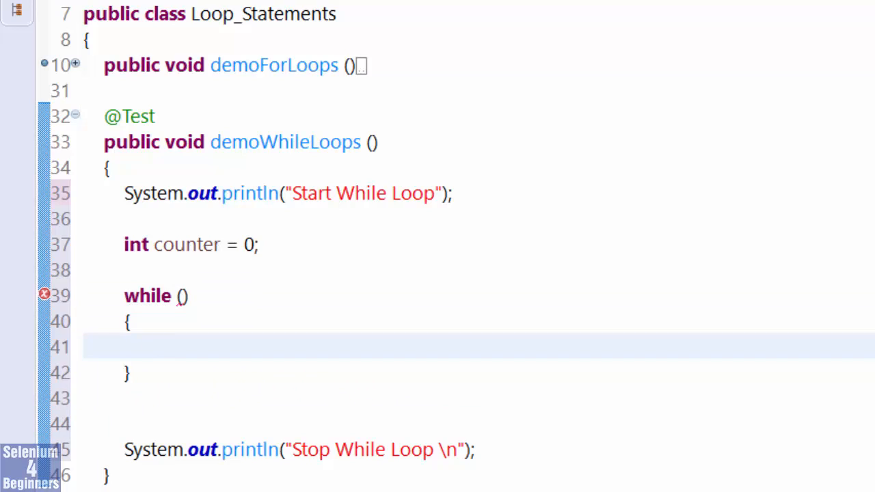
# Make the loop body print "counter = " + counter.
pyautogui.write('sysout')
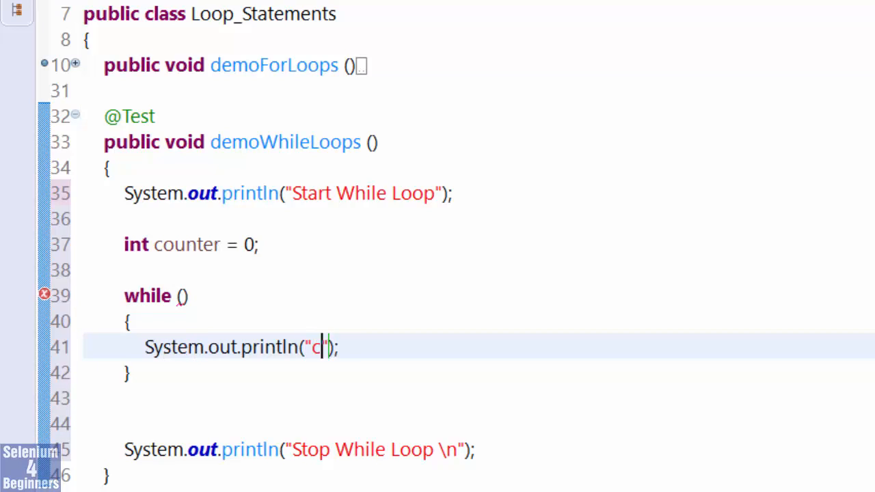
pyautogui.write('ounter =')
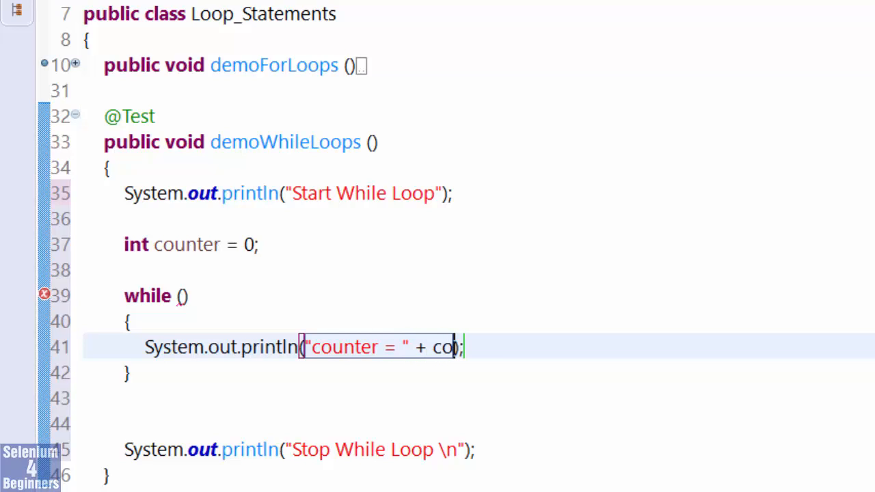
pyautogui.write('unter')
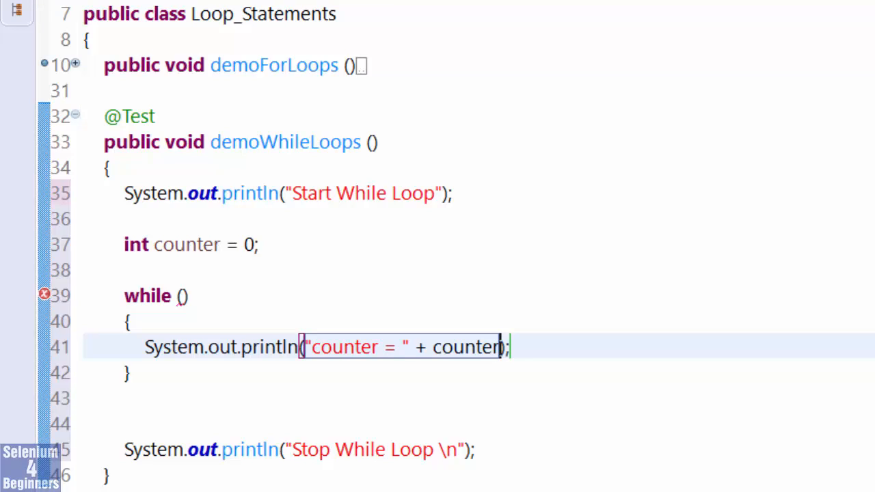
# Give the while loop the condition counter < 100 and select the demoWhileLoops method name.
pyautogui.click(183, 295)
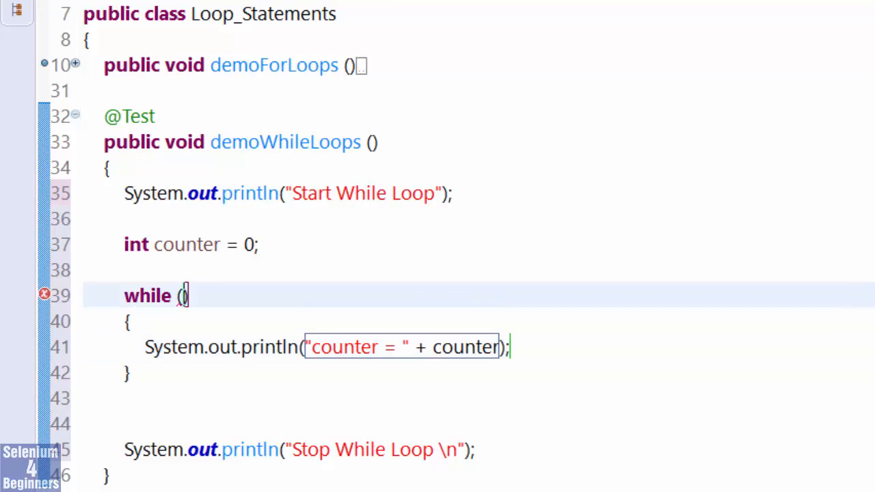
pyautogui.write('counter')
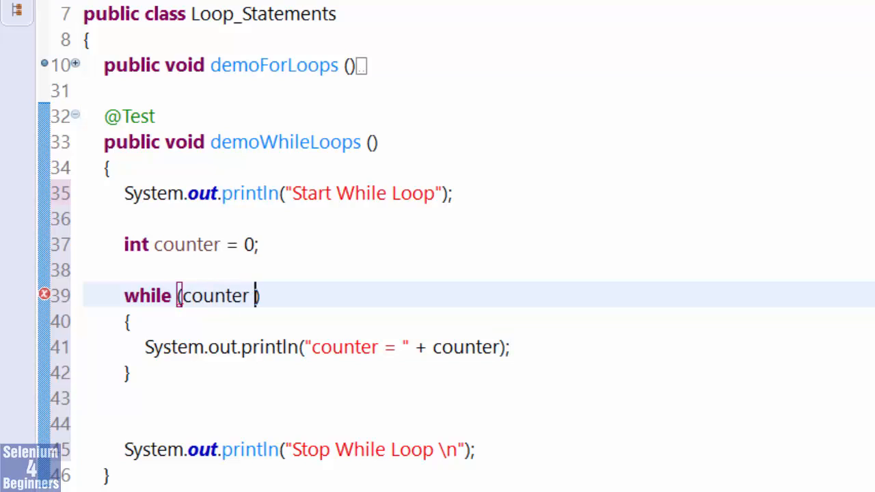
pyautogui.write('< 100')
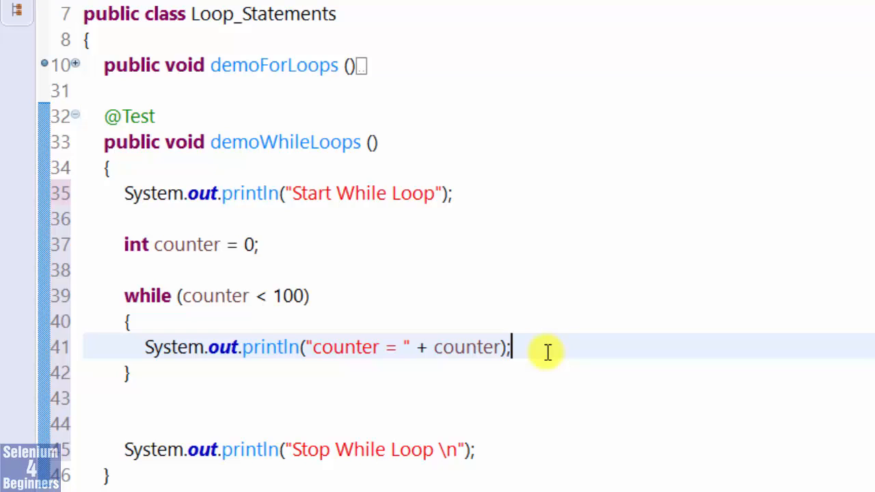
pyautogui.doubleClick(285, 141)
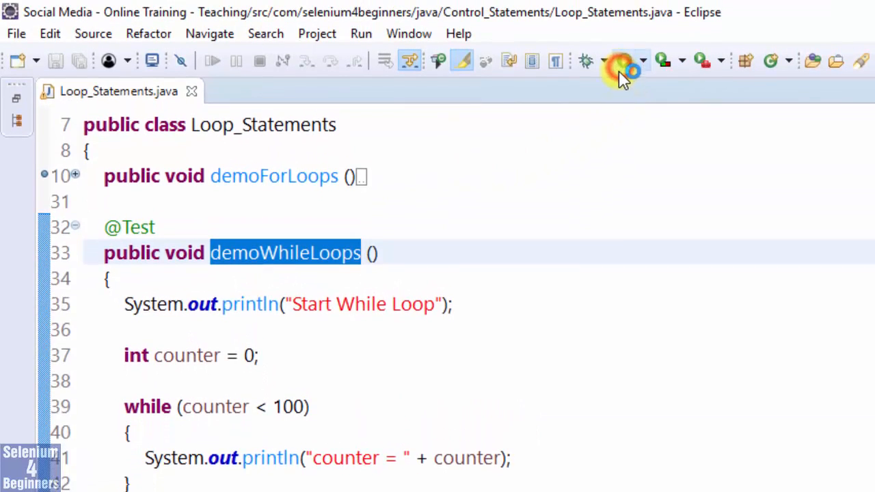
# Run the demoWhileLoops test from the toolbar.
pyautogui.click(571, 60)
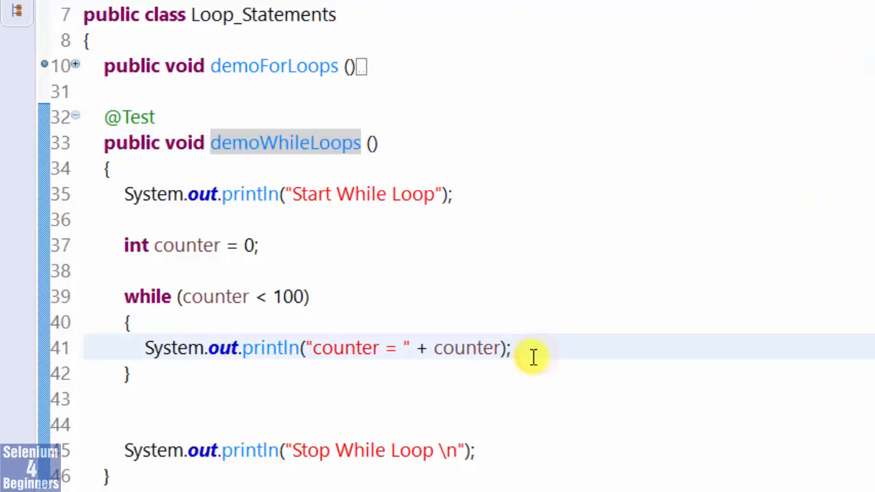
# Add counter ++; after the print, then highlight the initialisation and loop condition.
pyautogui.write('cou')
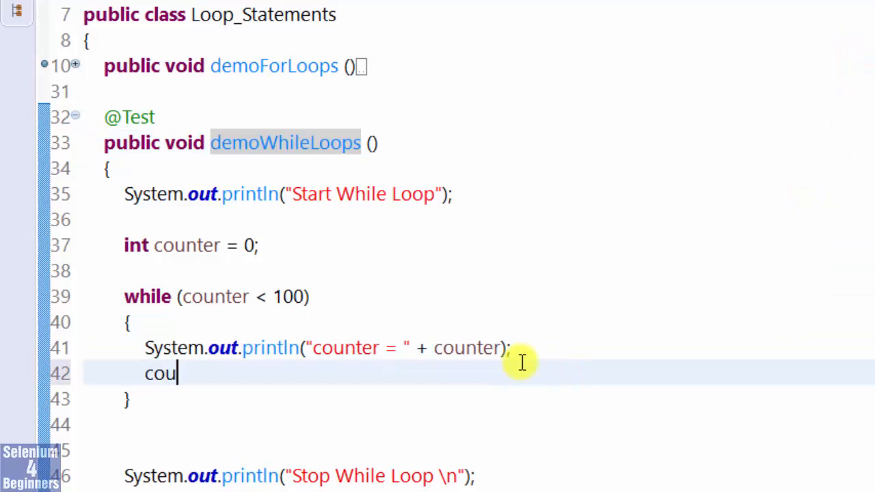
pyautogui.write('nter ++;')
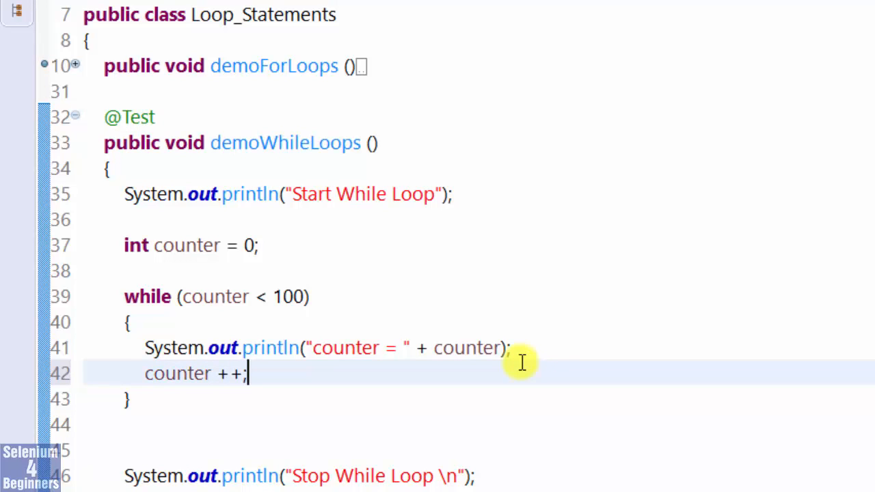
pyautogui.moveTo(559, 369)
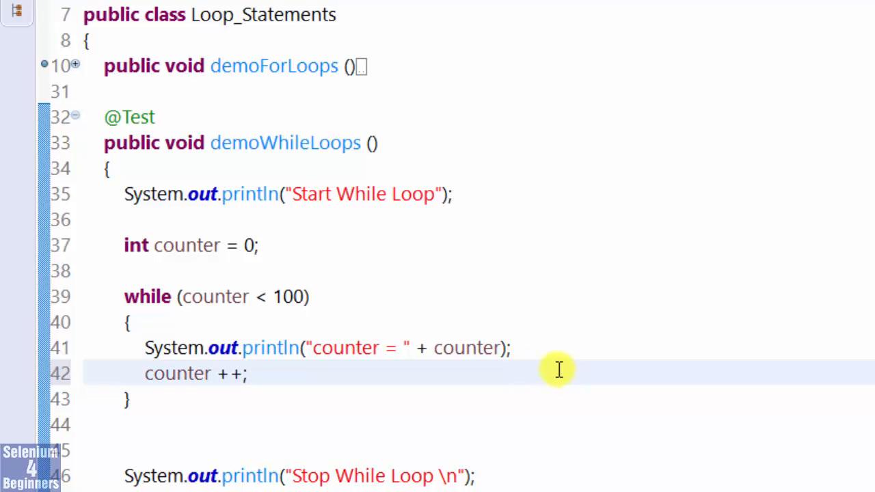
pyautogui.click(263, 246)
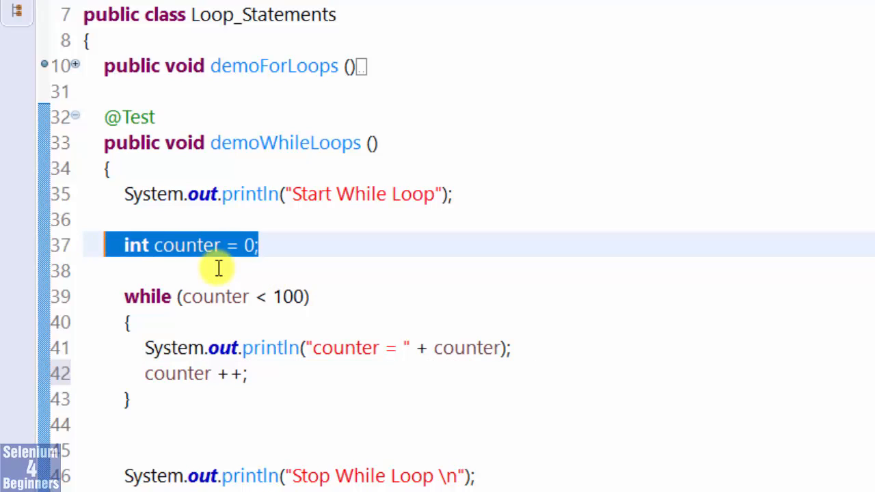
pyautogui.click(198, 295)
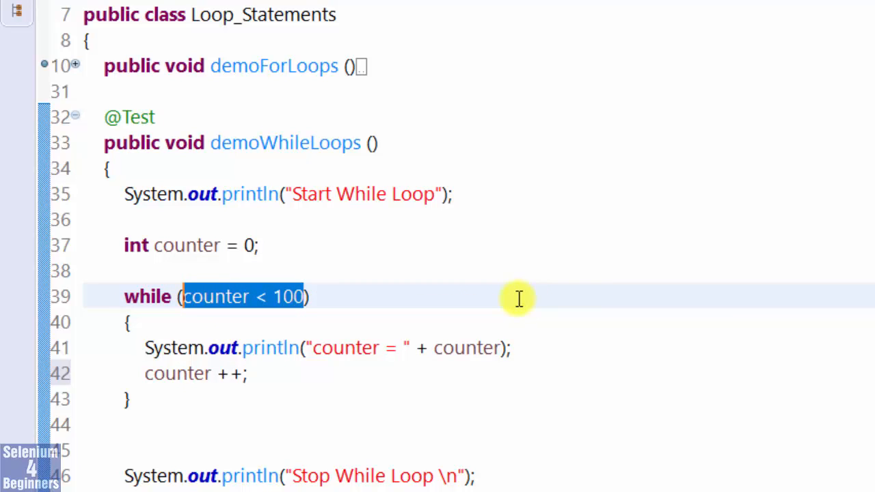
pyautogui.moveTo(518, 298)
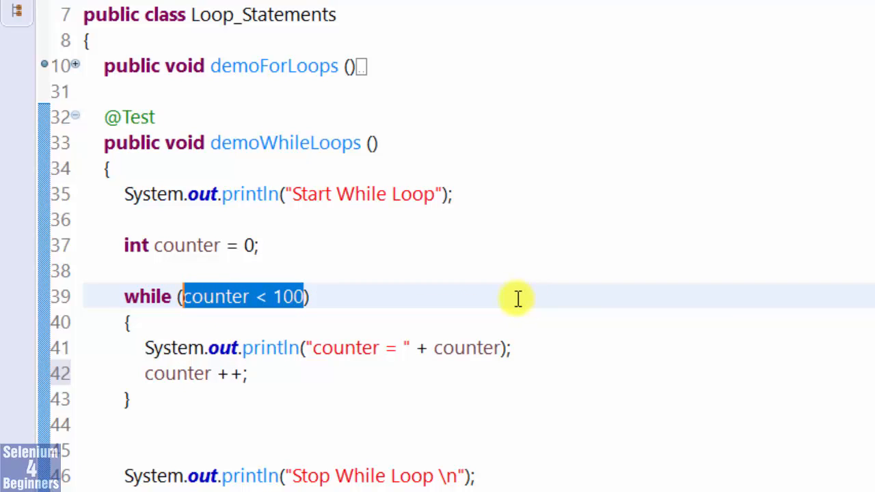
pyautogui.moveTo(517, 298)
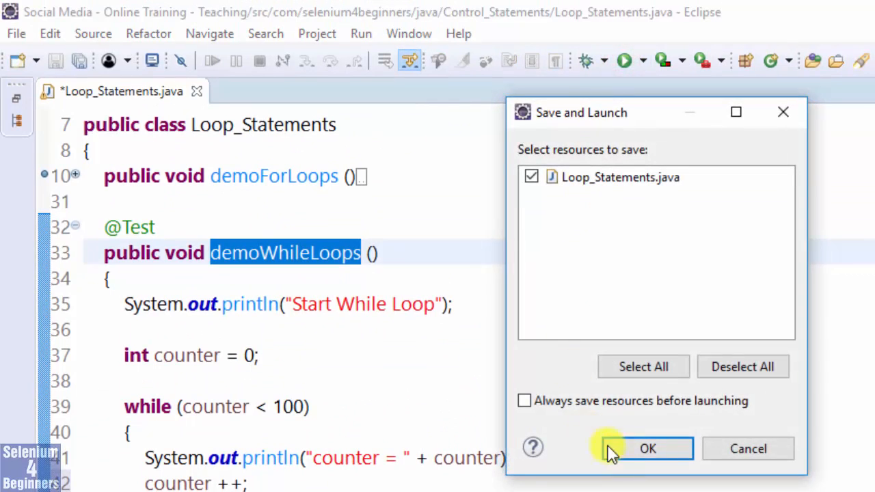
# Confirm Save and Launch so the console lists counters up to 99 and PASSED.
pyautogui.click(648, 449)
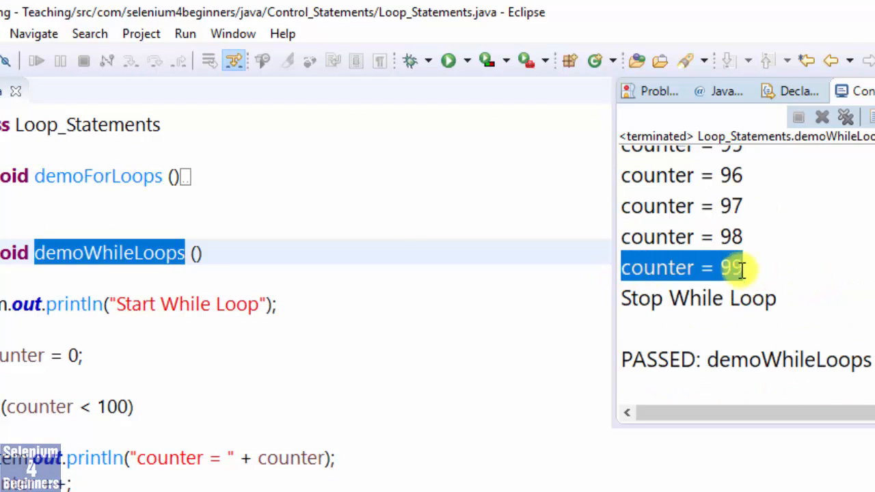
pyautogui.moveTo(593, 309)
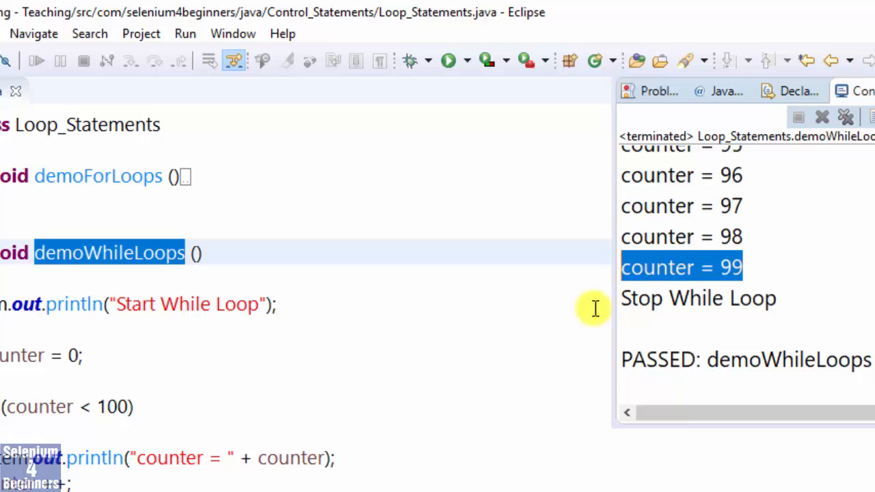
pyautogui.moveTo(575, 312)
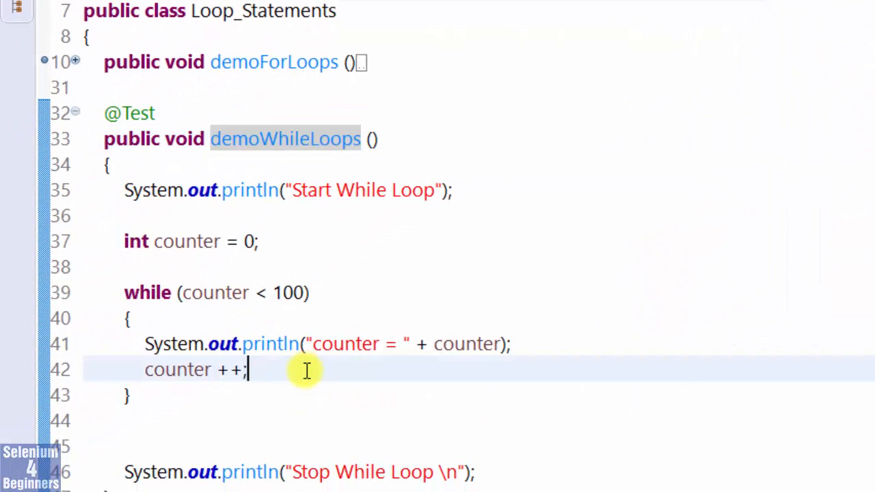
# Rewrite the increment as counter += 1; and review the rerun counter values in the console.
pyautogui.doubleClick(235, 369)
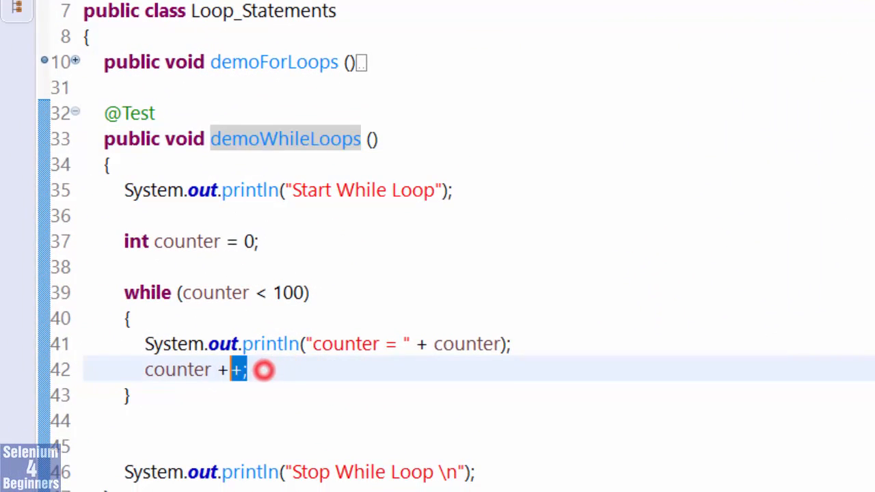
pyautogui.write('+')
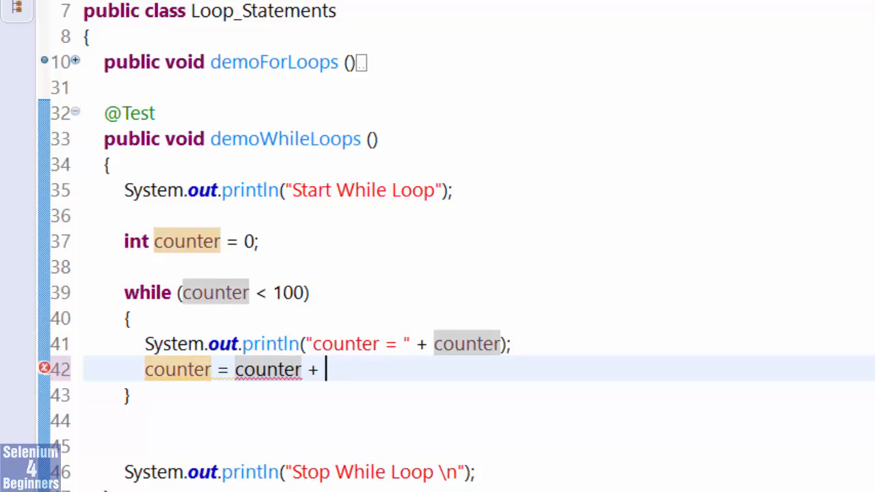
pyautogui.write('1')
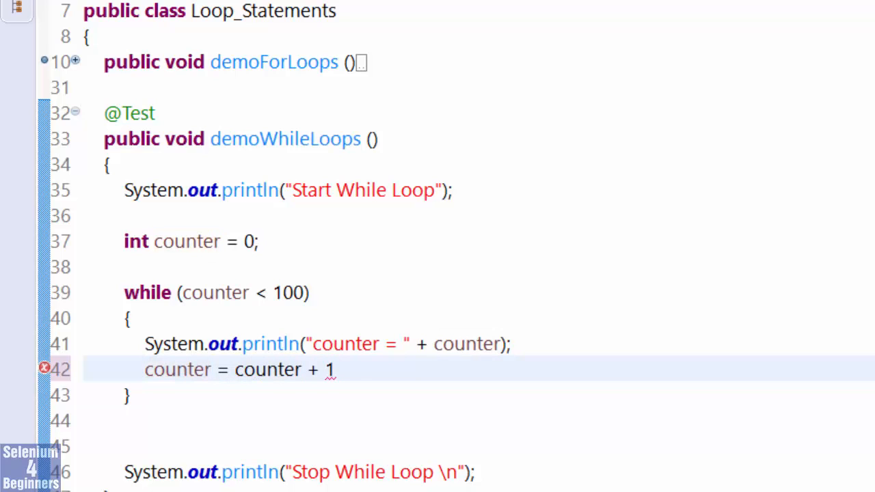
pyautogui.write(';')
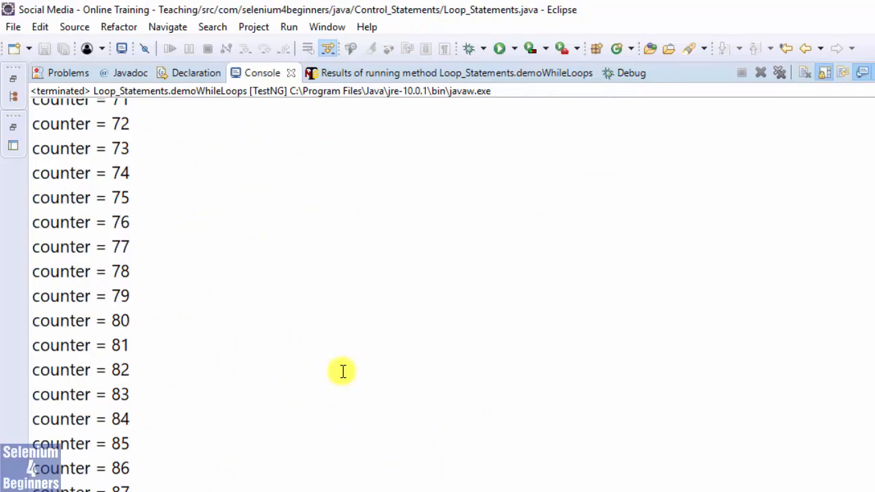
pyautogui.scroll(3)
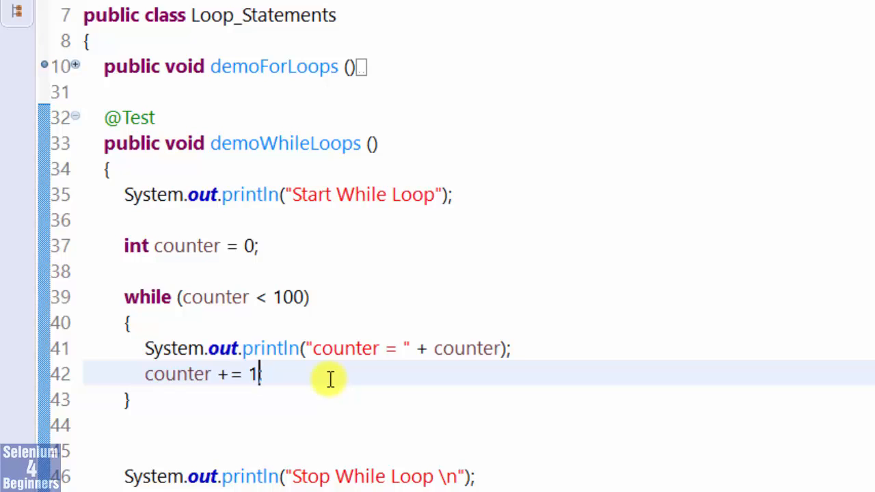
# Change the increment to counter += 10 and restore the console after viewing 0 to 90 in tens.
pyautogui.write('0')
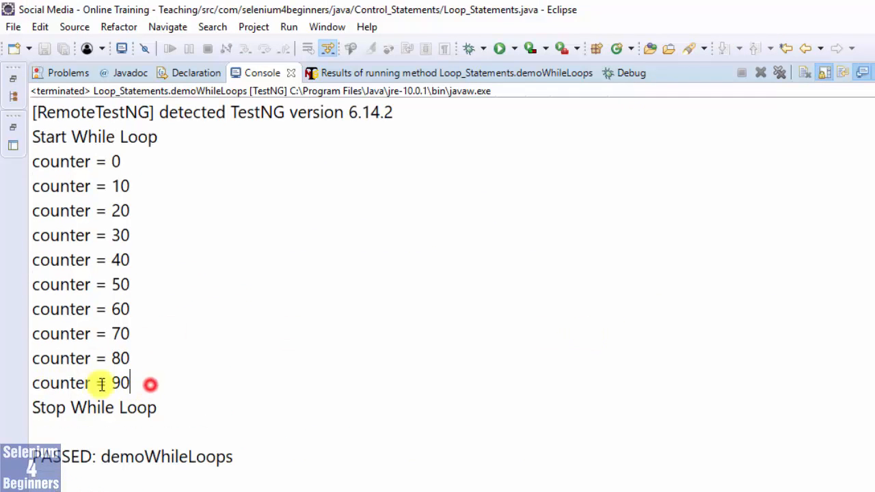
pyautogui.doubleClick(81, 383)
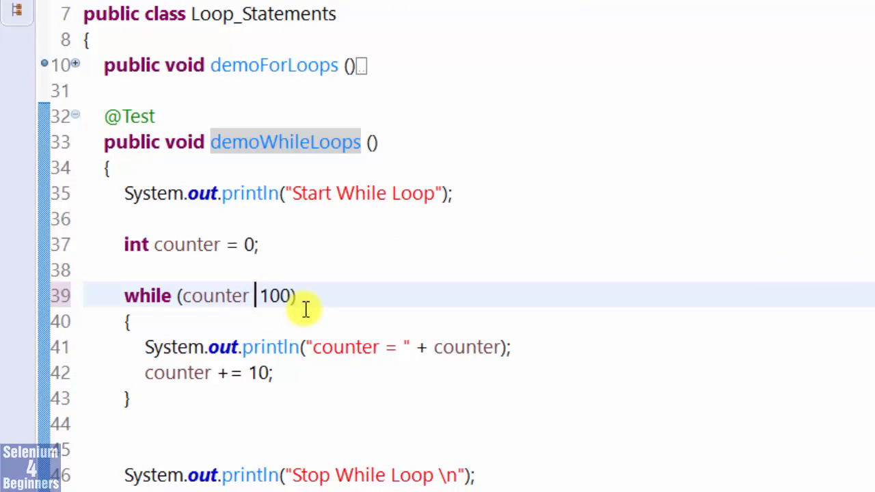
# Edit the loop's comparison operator and collapse the demoWhileLoops method body.
pyautogui.write('>')
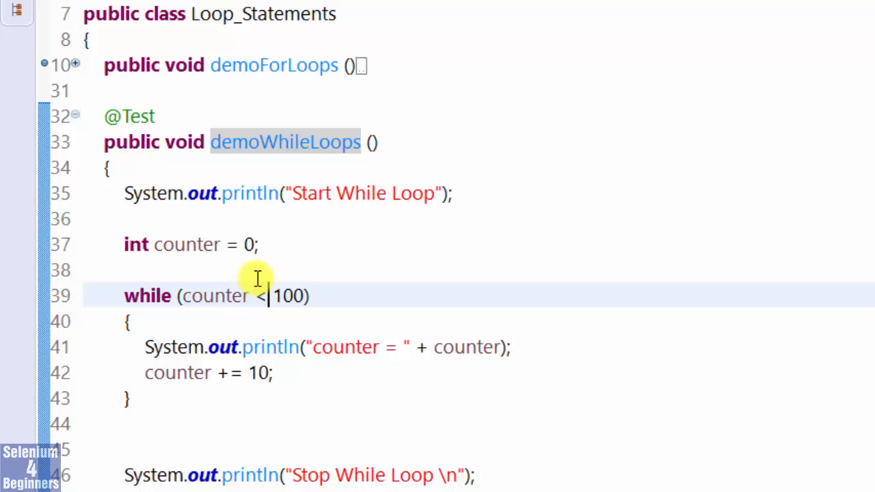
pyautogui.moveTo(244, 301)
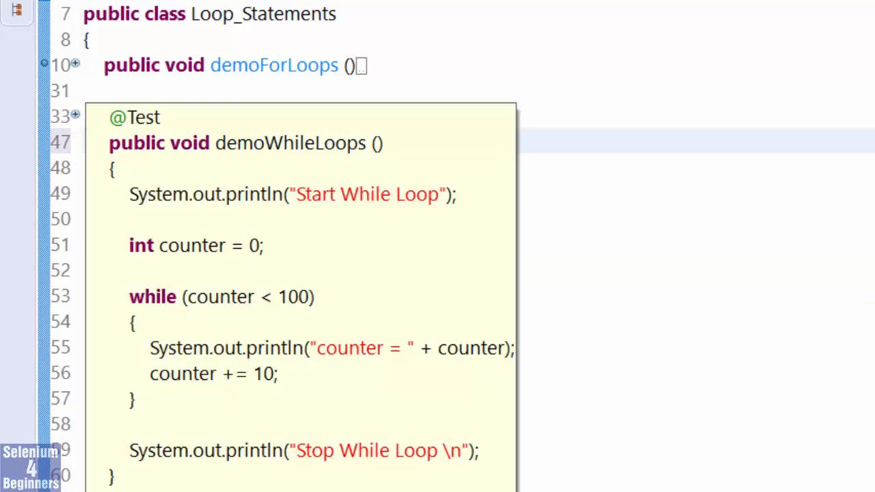
pyautogui.click(75, 114)
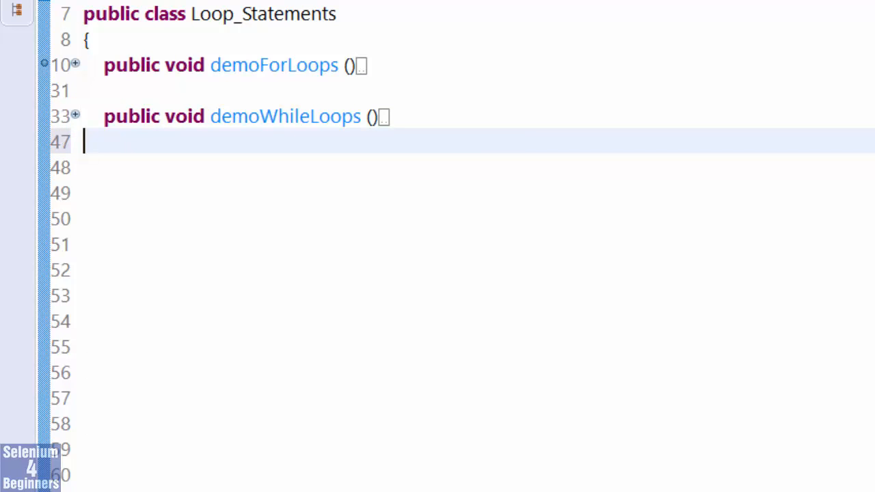